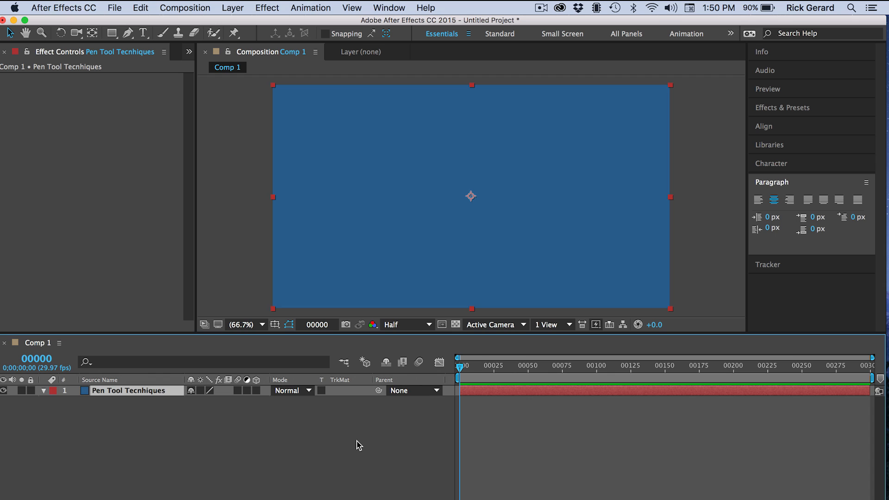
# Reselect the blue solid and start a Pen tool mask by placing its first point.
pyautogui.click(493, 395)
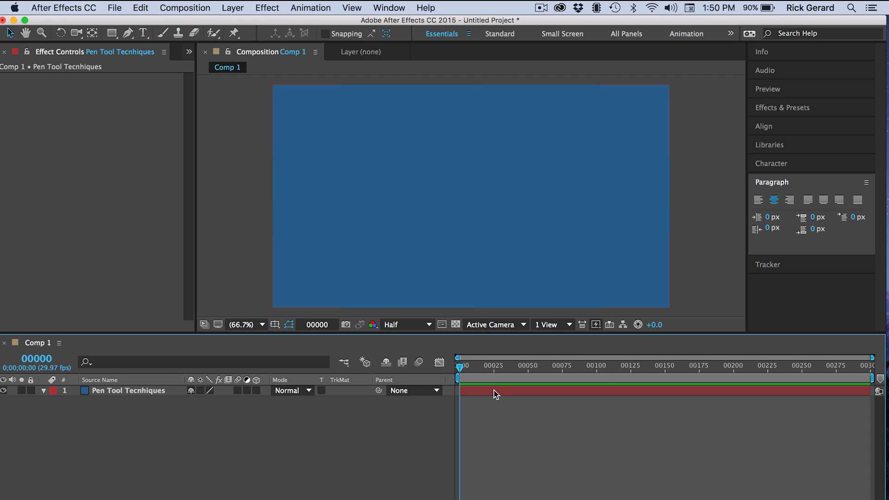
pyautogui.click(124, 391)
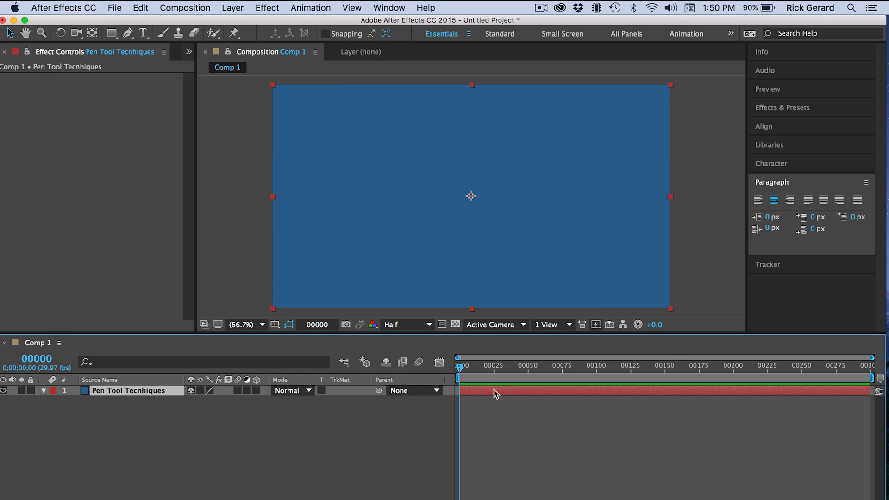
pyautogui.moveTo(433, 150)
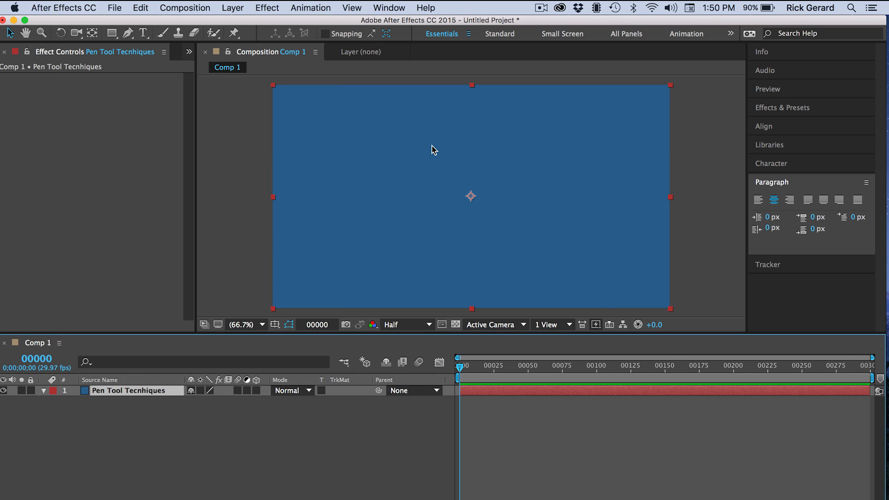
pyautogui.click(132, 31)
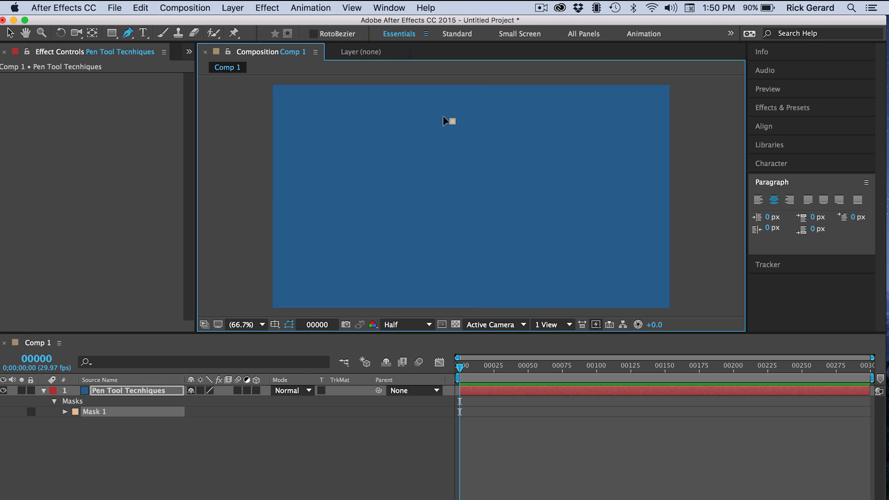
pyautogui.click(440, 243)
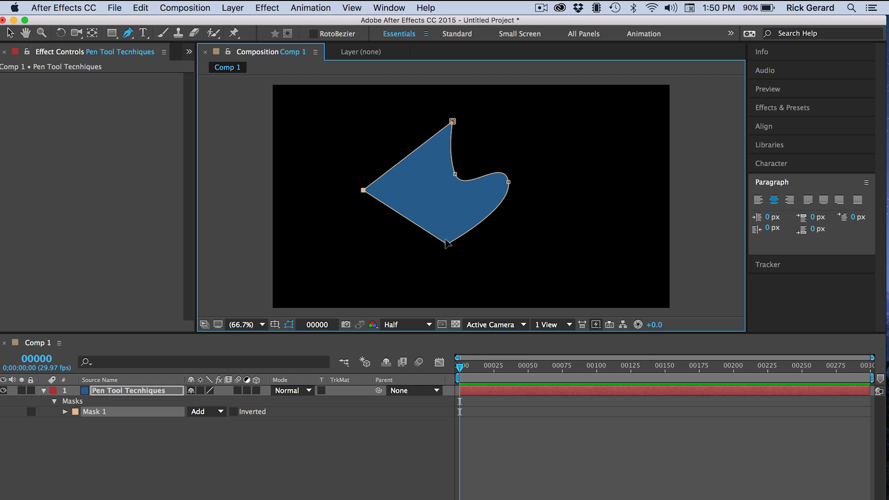
# Drag the lower vertex and right-side handle to swell Mask 1 into a rounded right lobe.
pyautogui.moveTo(441, 245); pyautogui.dragTo(457, 262)
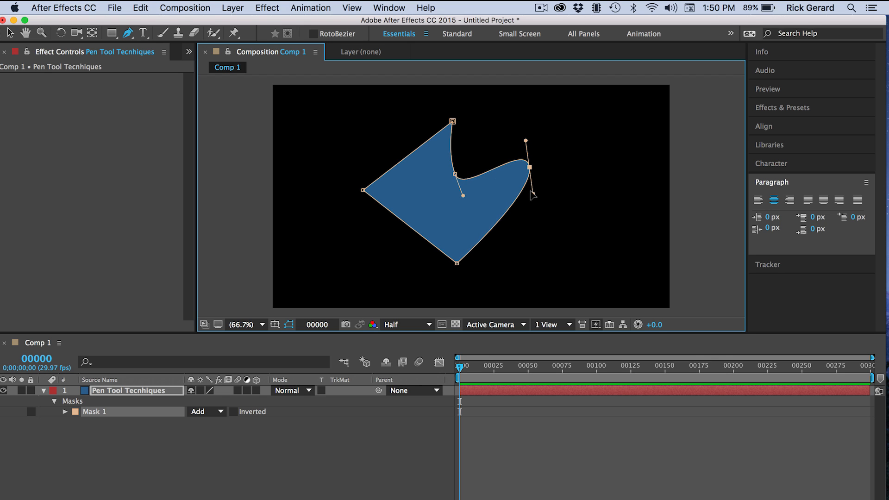
pyautogui.moveTo(529, 153); pyautogui.dragTo(572, 196)
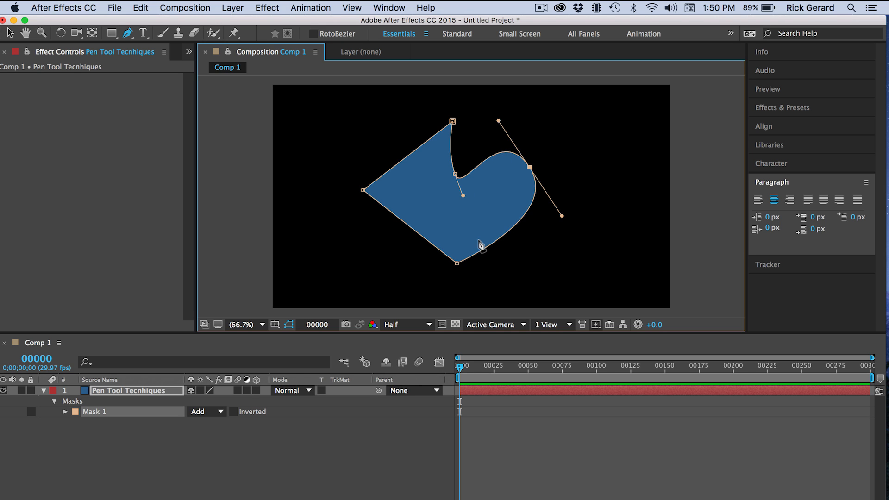
pyautogui.moveTo(420, 363)
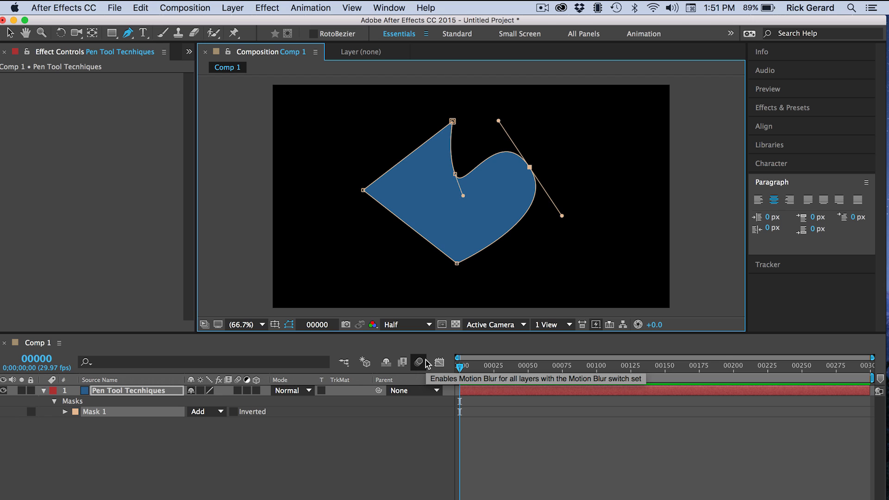
# Enable Mask Path keyframing at frame 0 and move the time indicator to frame 96.
pyautogui.click(64, 412)
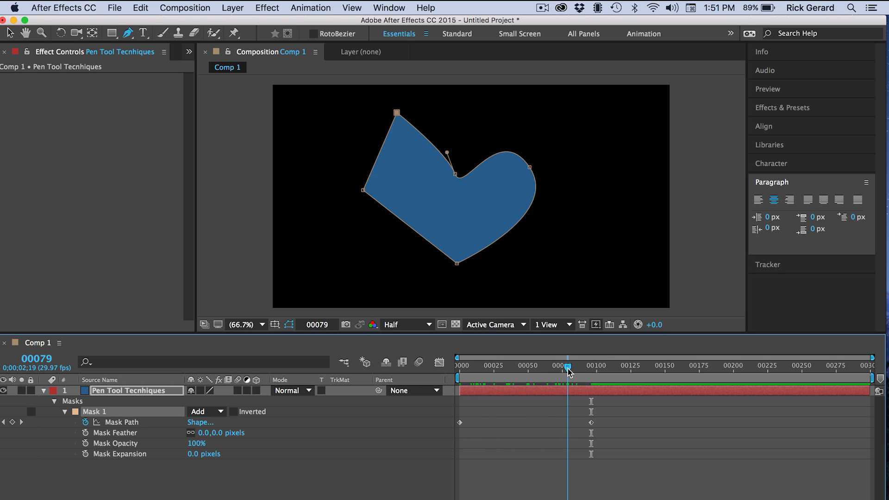
pyautogui.moveTo(568, 374); pyautogui.dragTo(591, 373)
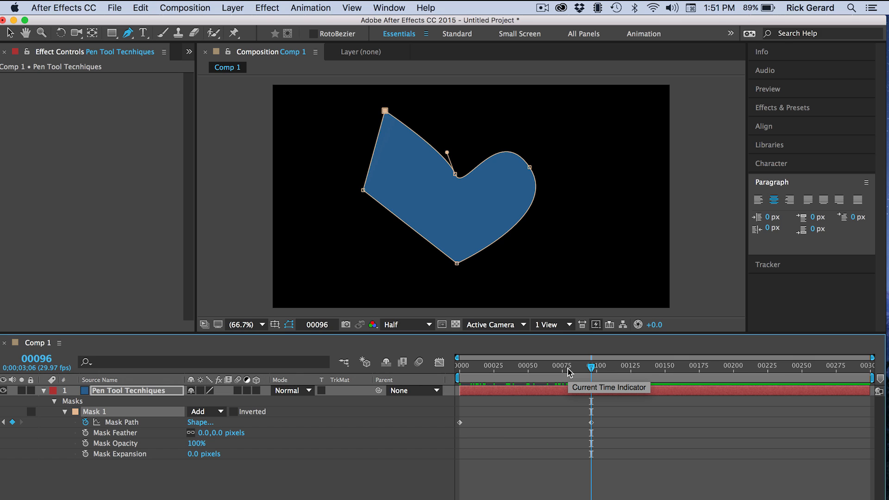
pyautogui.moveTo(522, 185)
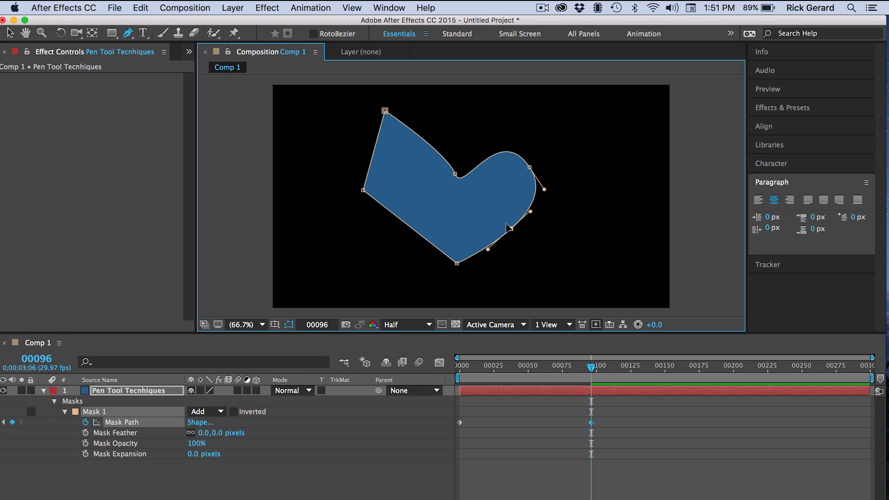
pyautogui.moveTo(508, 230)
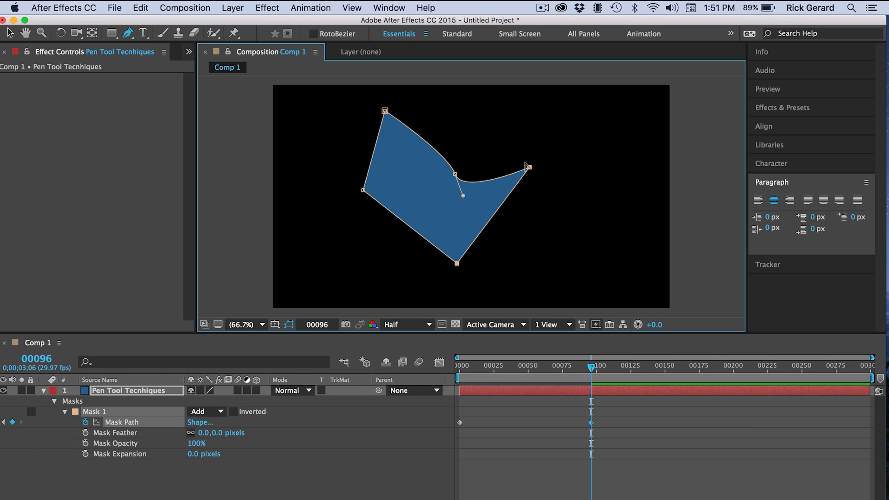
# At frame 96, drag the right vertex so the rounded lobe becomes a sharp corner.
pyautogui.moveTo(526, 166); pyautogui.dragTo(570, 193)
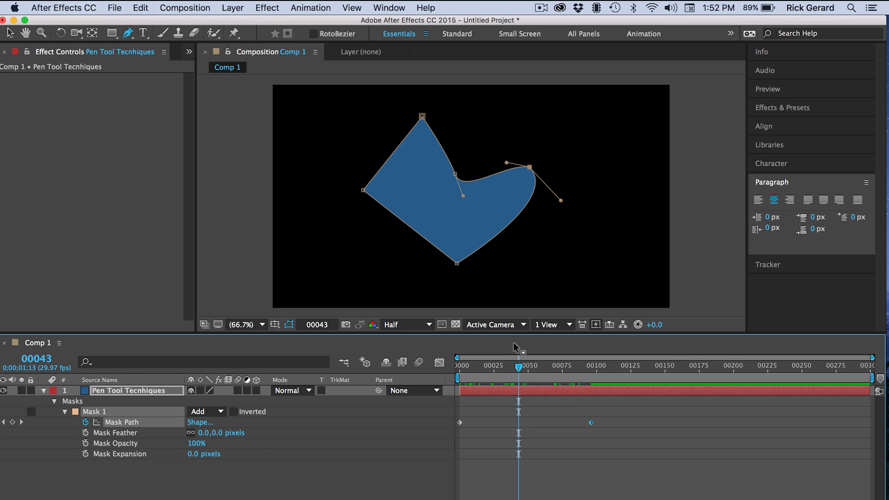
pyautogui.moveTo(354, 141)
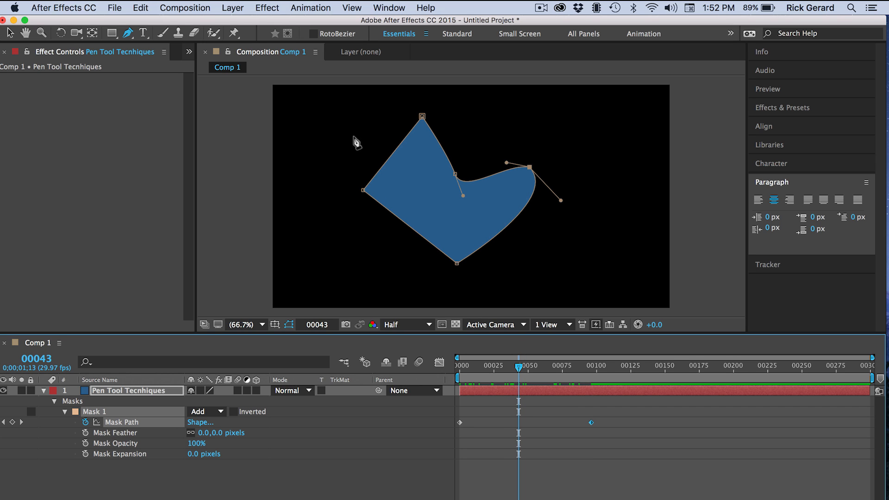
pyautogui.moveTo(334, 104)
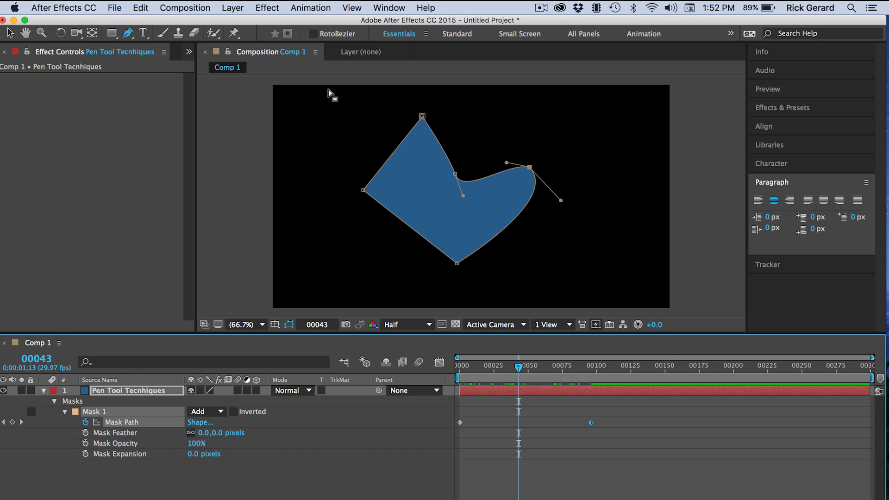
# At frame 43, pull the mask's left corner outward, creating a third Mask Path keyframe.
pyautogui.moveTo(330, 95); pyautogui.dragTo(439, 221)
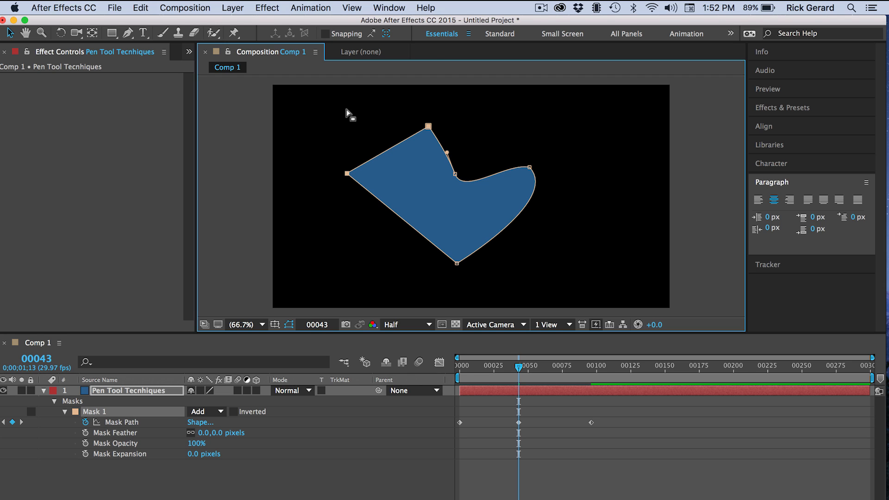
pyautogui.moveTo(442, 112)
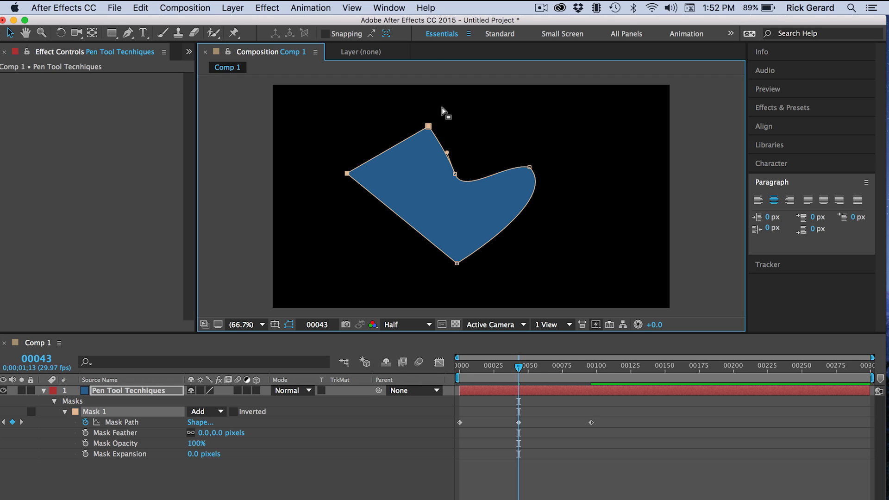
# Reselect the Pen tool from the Selection tool to resume mask editing.
pyautogui.click(129, 32)
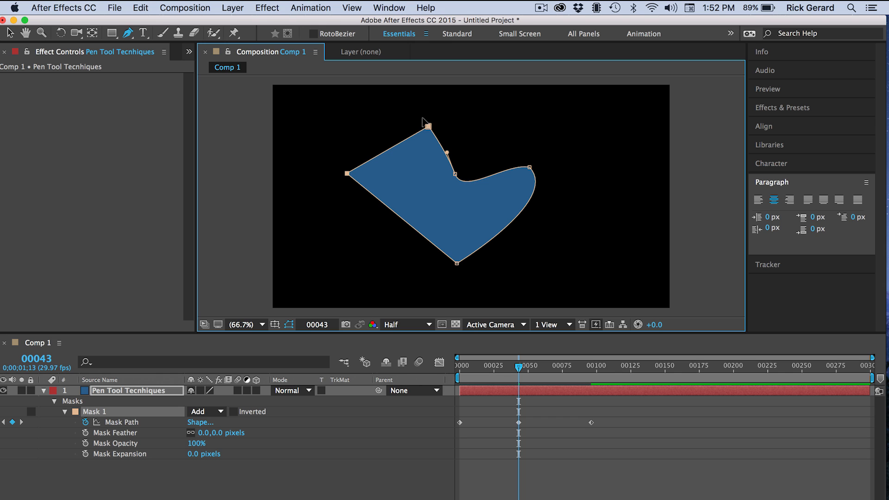